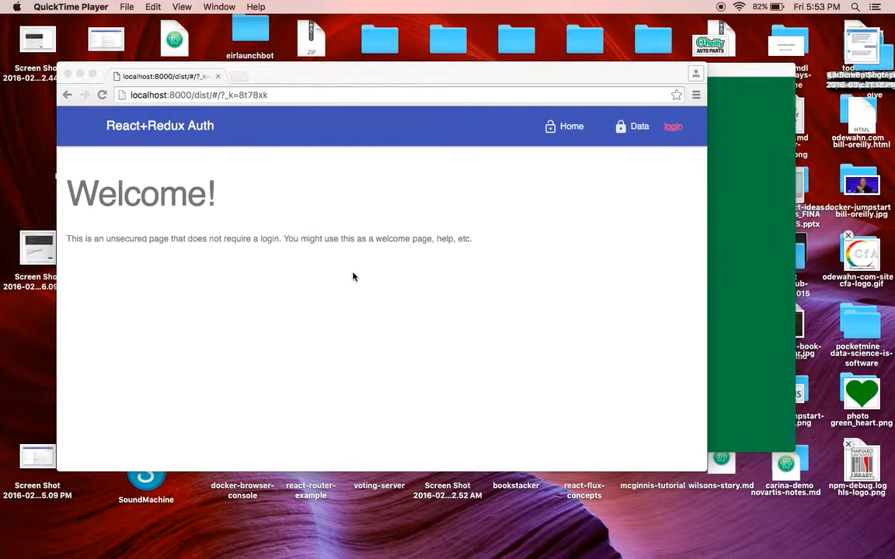
pyautogui.moveTo(359, 229)
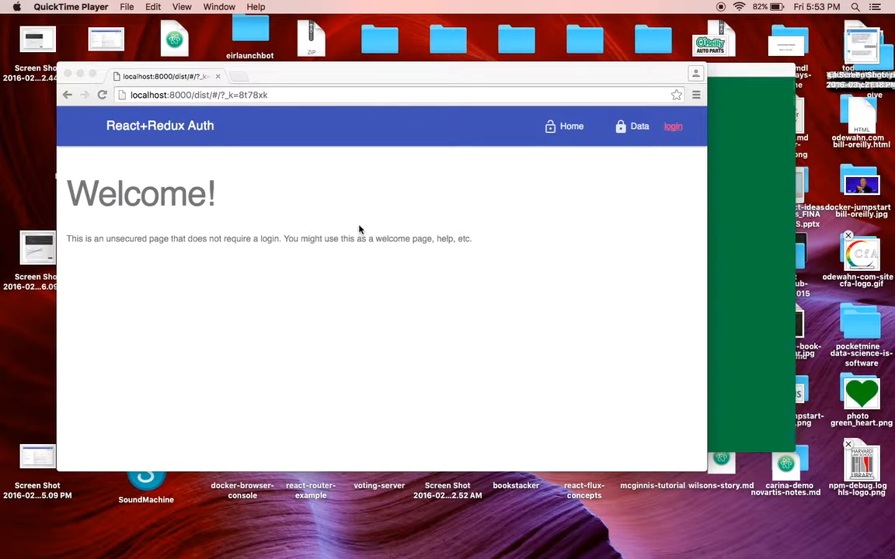
pyautogui.moveTo(338, 273)
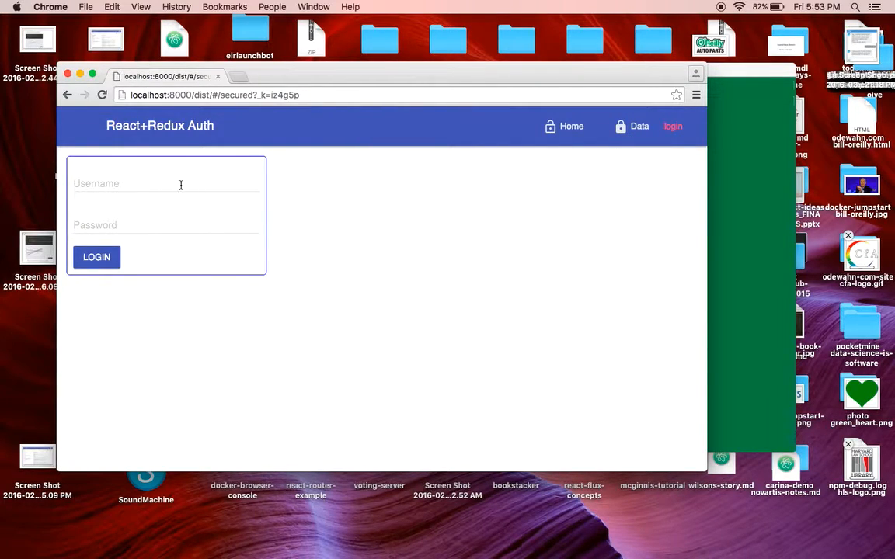
# - Enter the admin username and password and log in to reach the User Profile page
pyautogui.click(672, 126)
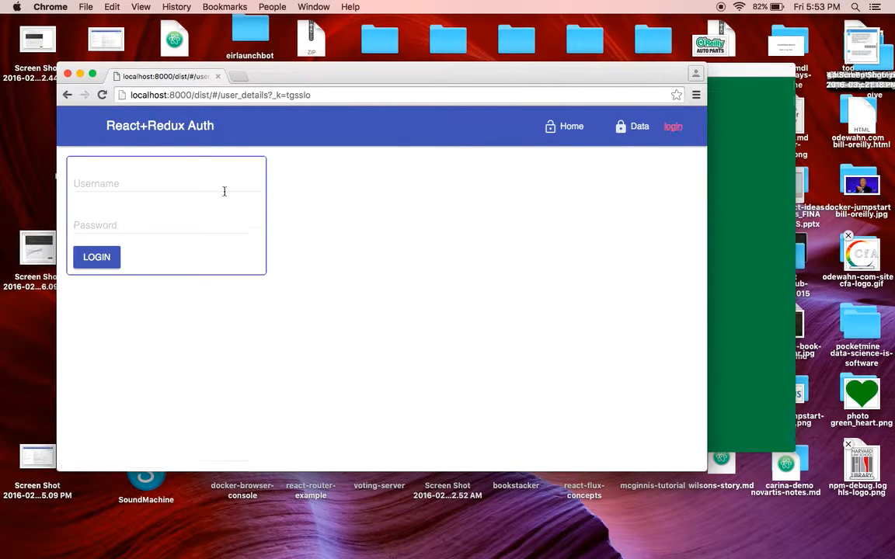
pyautogui.write('andrew')
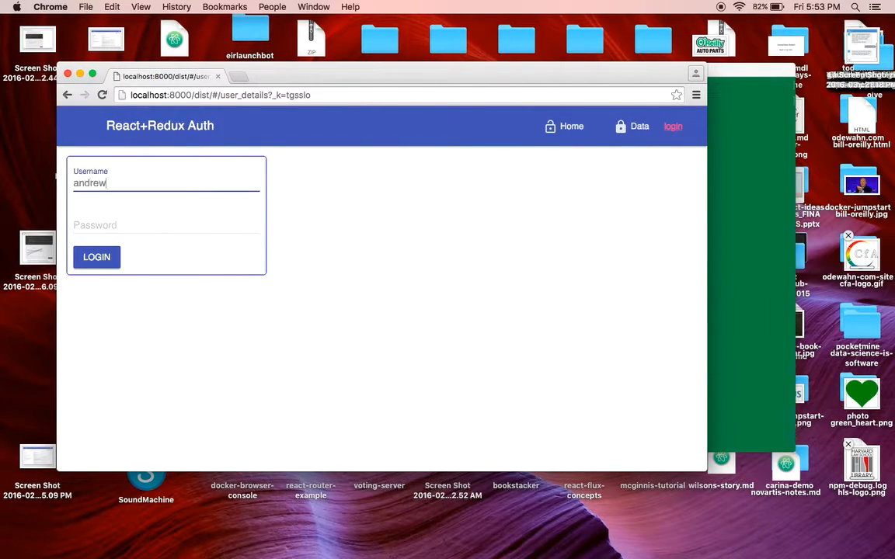
pyautogui.click(166, 225)
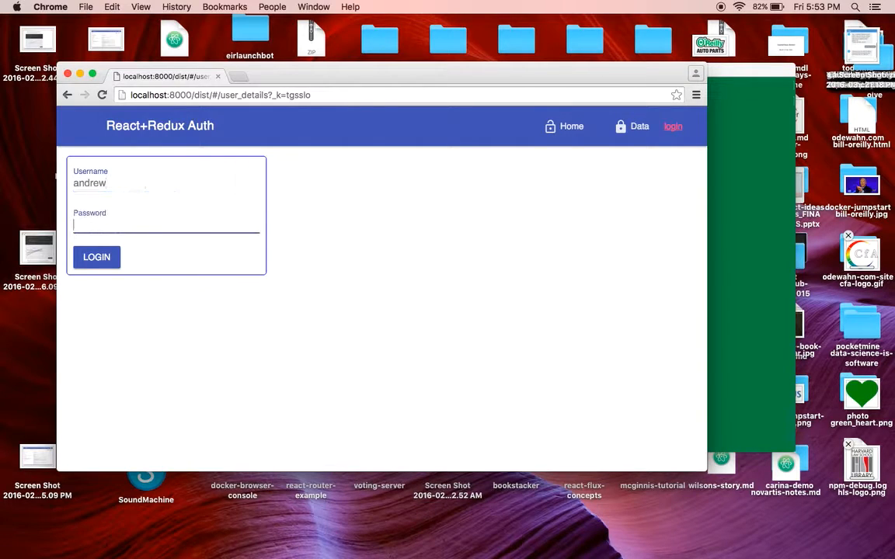
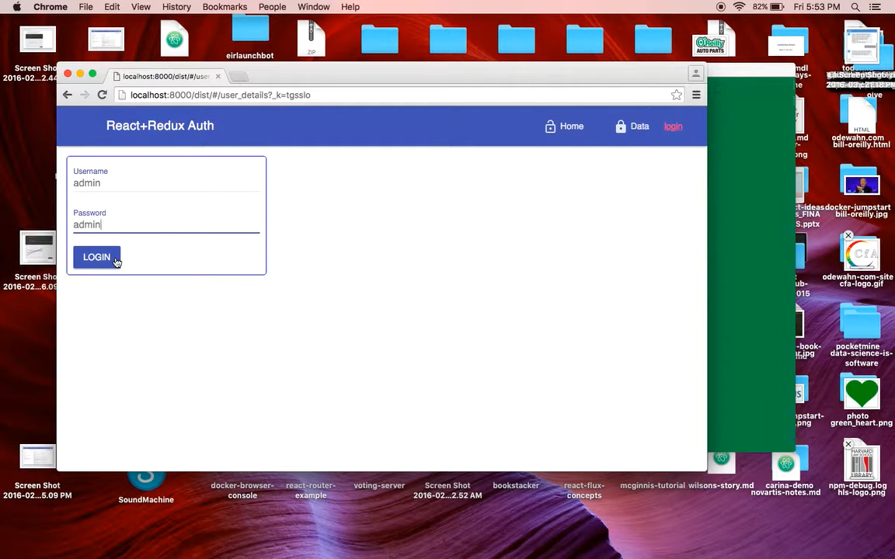
pyautogui.click(97, 257)
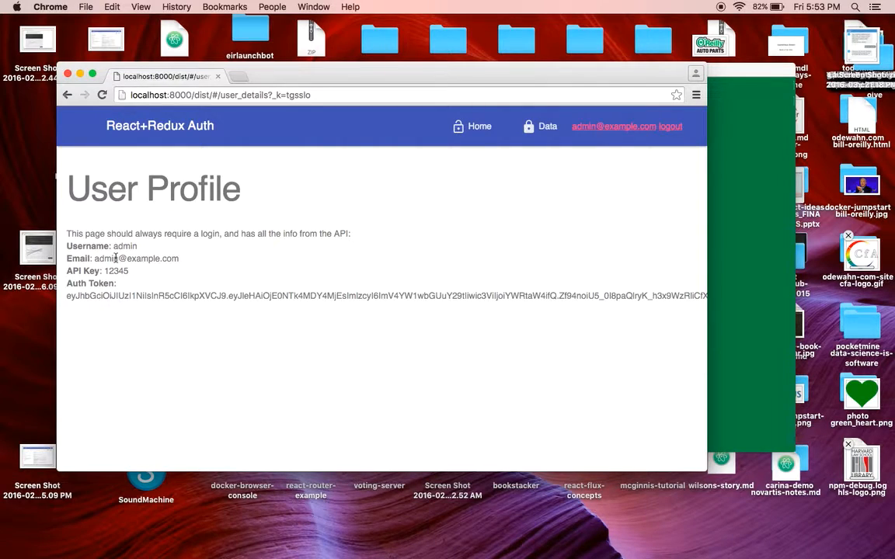
pyautogui.click(547, 126)
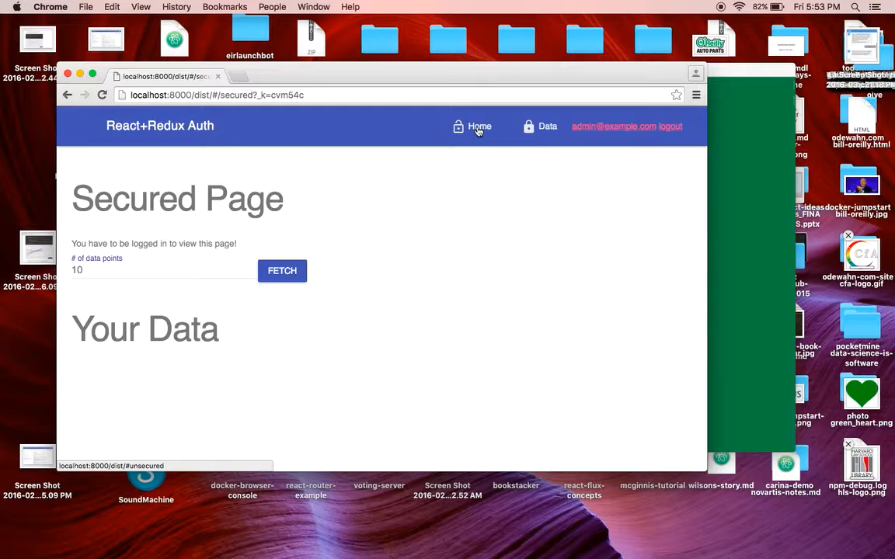
pyautogui.click(547, 126)
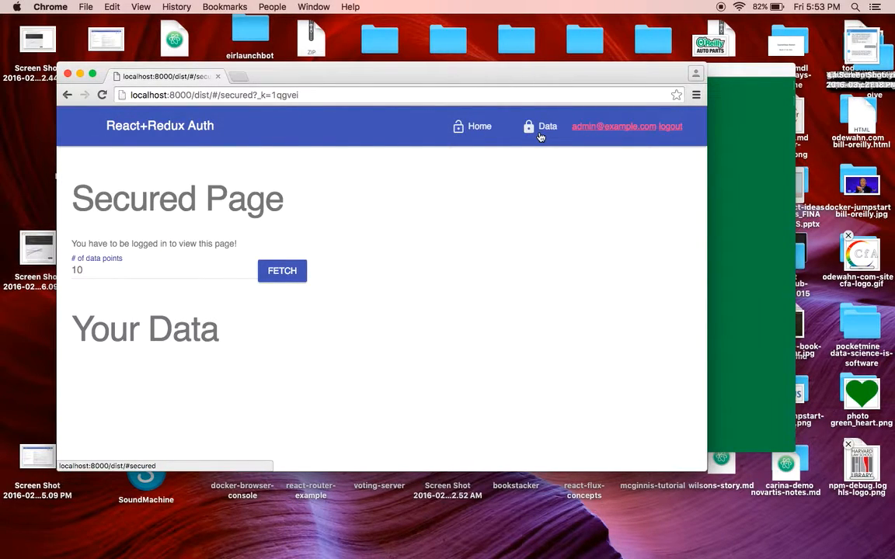
pyautogui.moveTo(611, 121)
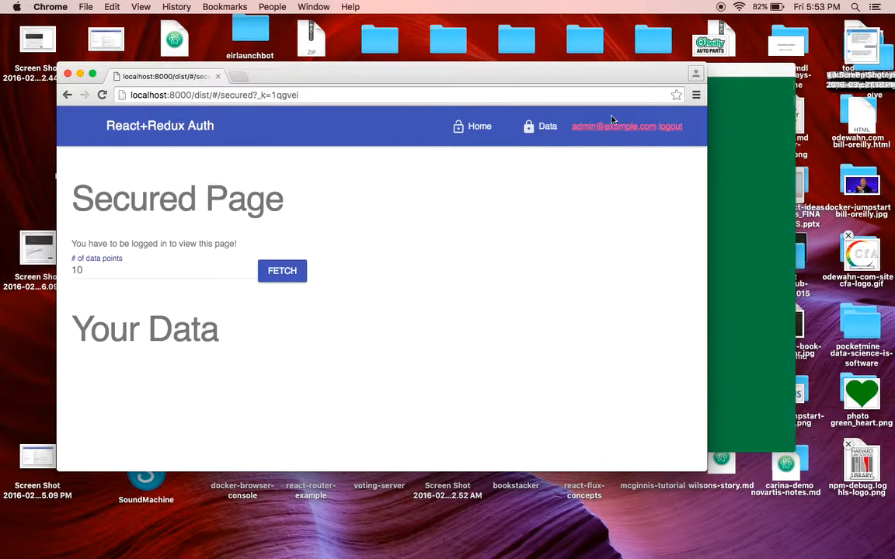
pyautogui.moveTo(614, 126)
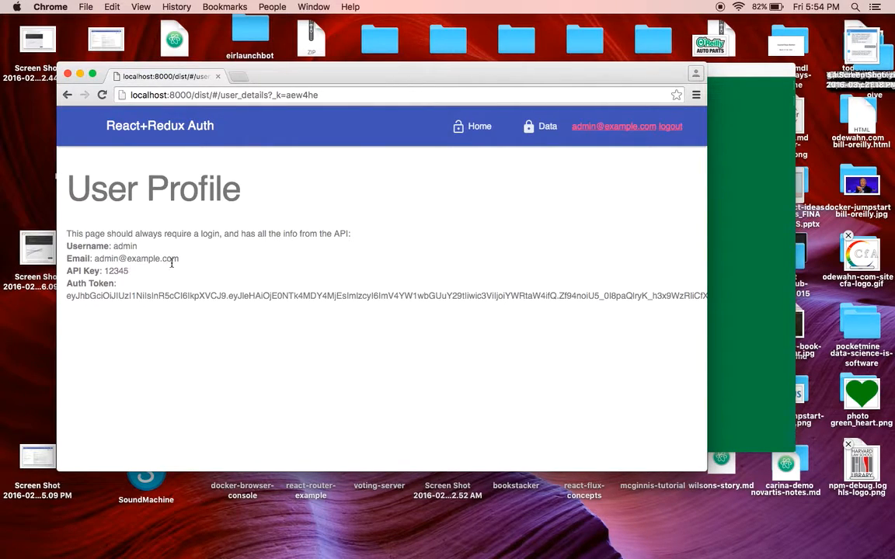
pyautogui.moveTo(613, 126)
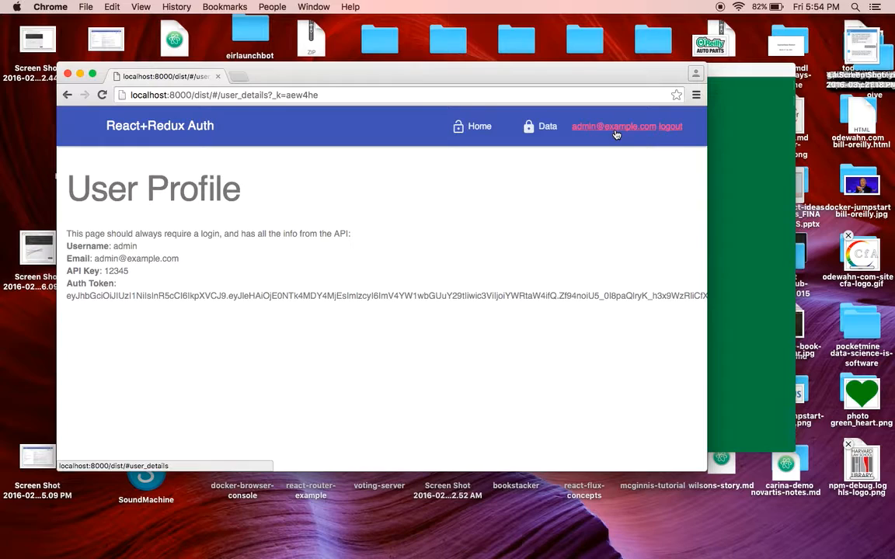
pyautogui.moveTo(184, 267)
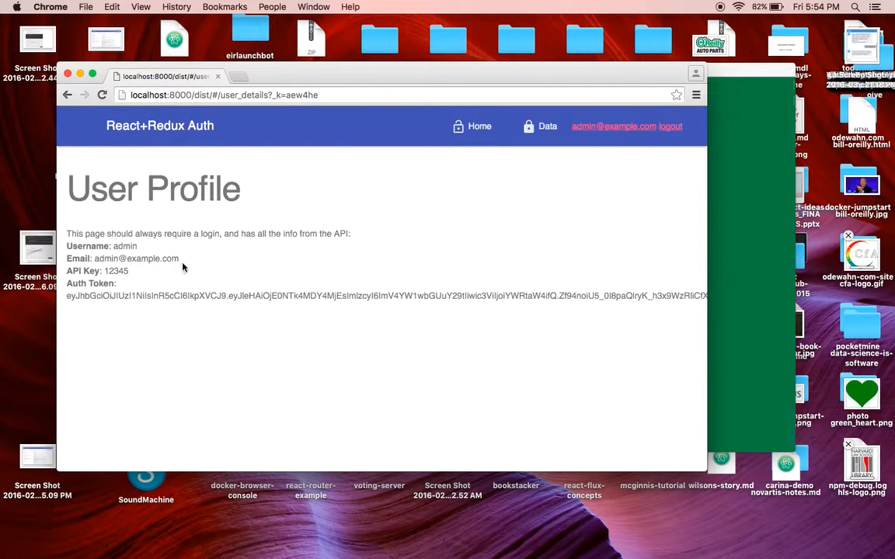
pyautogui.moveTo(65, 299)
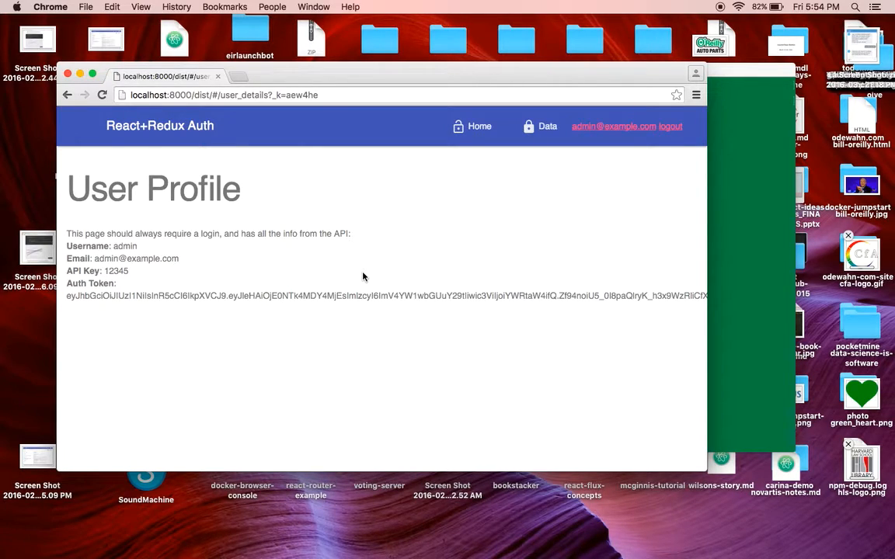
pyautogui.moveTo(547, 125)
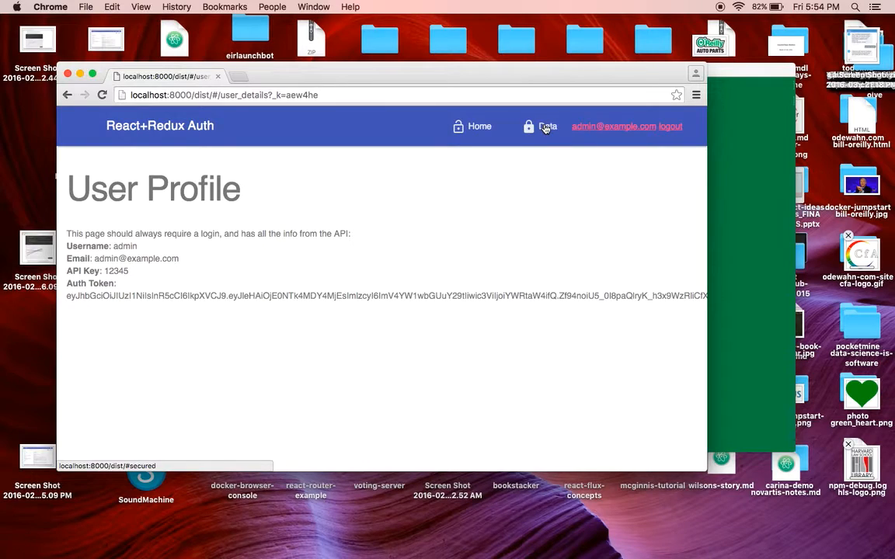
# - Open the Secured Page and fetch 10 protected data points
pyautogui.click(547, 126)
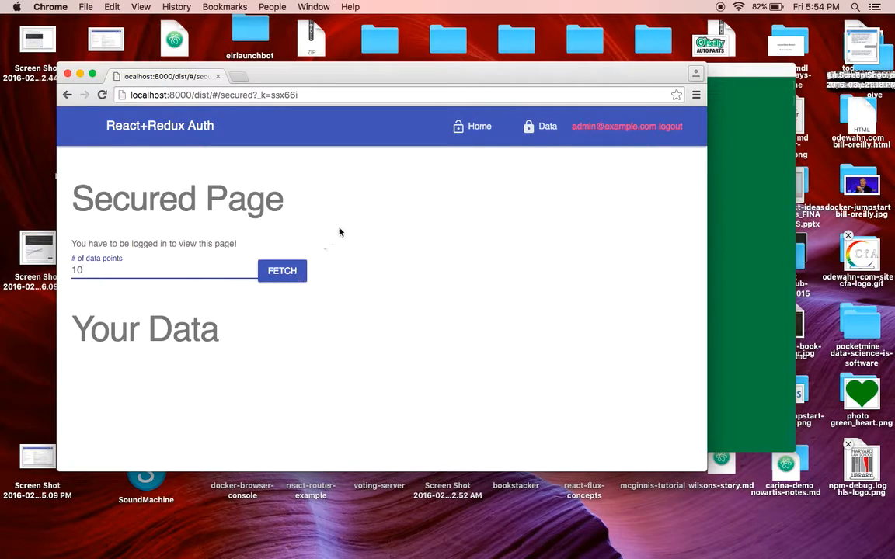
pyautogui.click(282, 273)
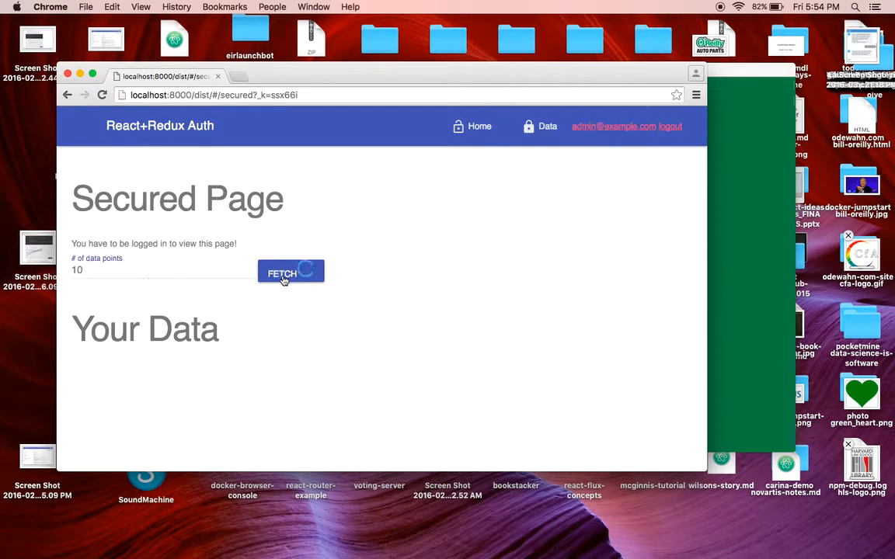
pyautogui.click(282, 273)
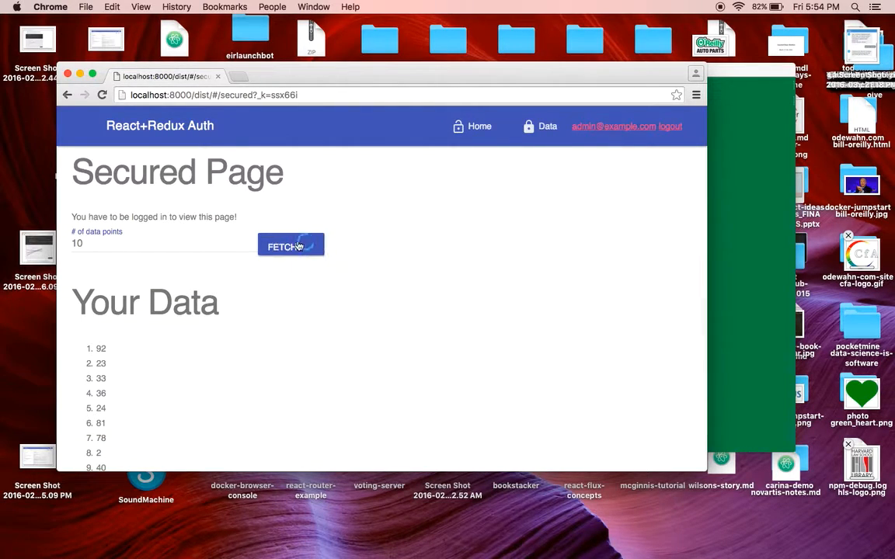
# - Change the number of data points to 5 and fetch again
pyautogui.click(291, 244)
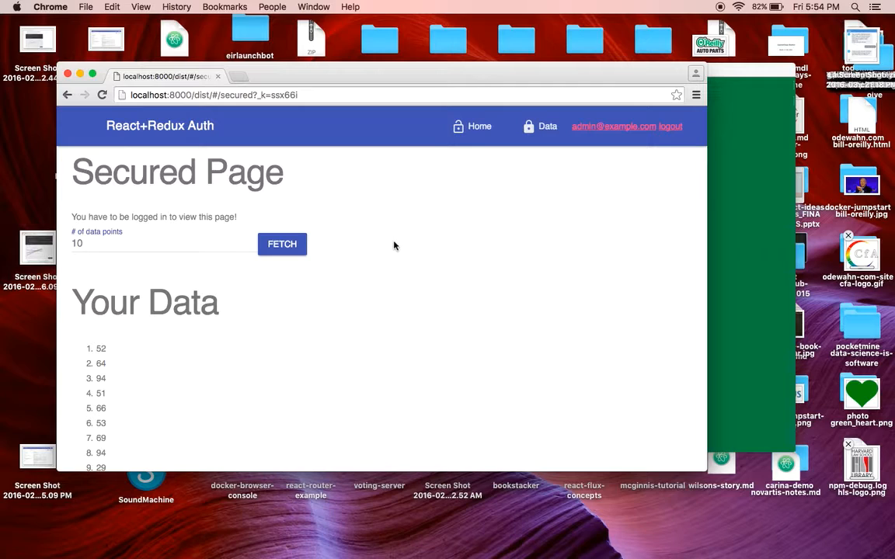
pyautogui.scroll(-3)
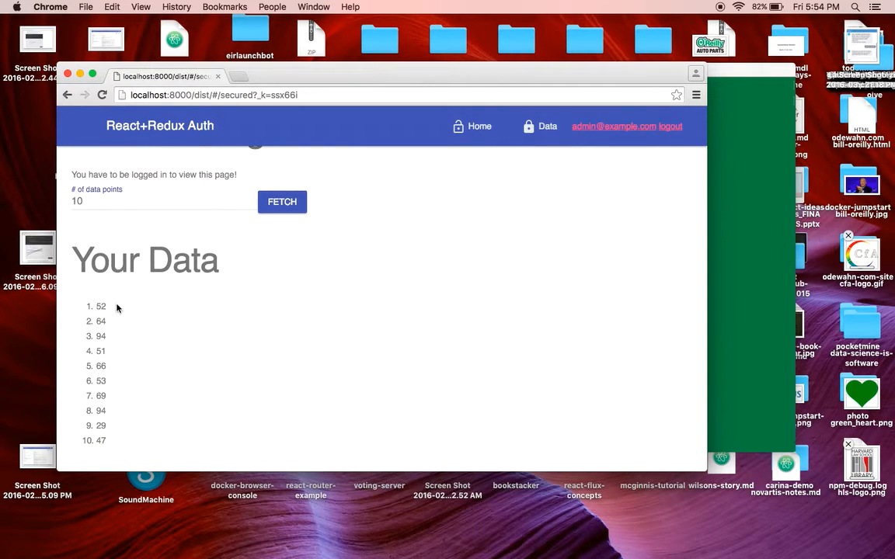
pyautogui.moveTo(162, 373)
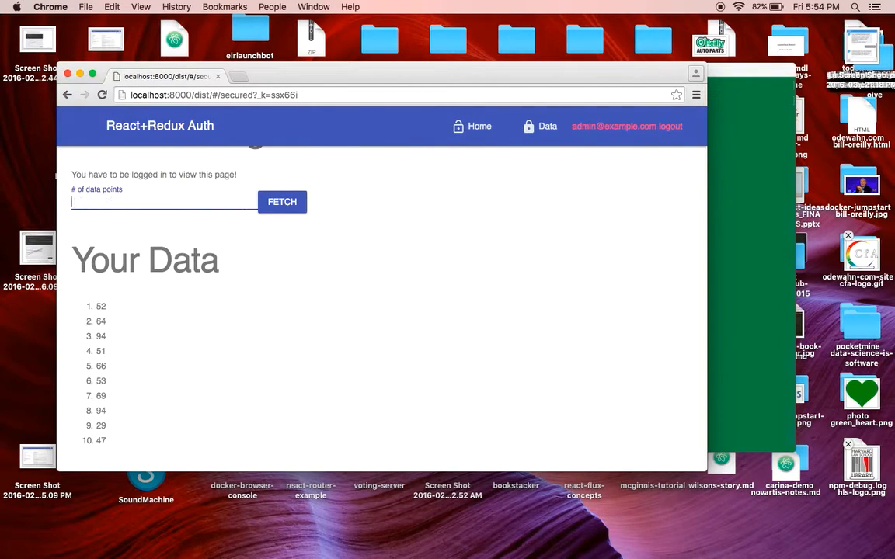
pyautogui.write('5')
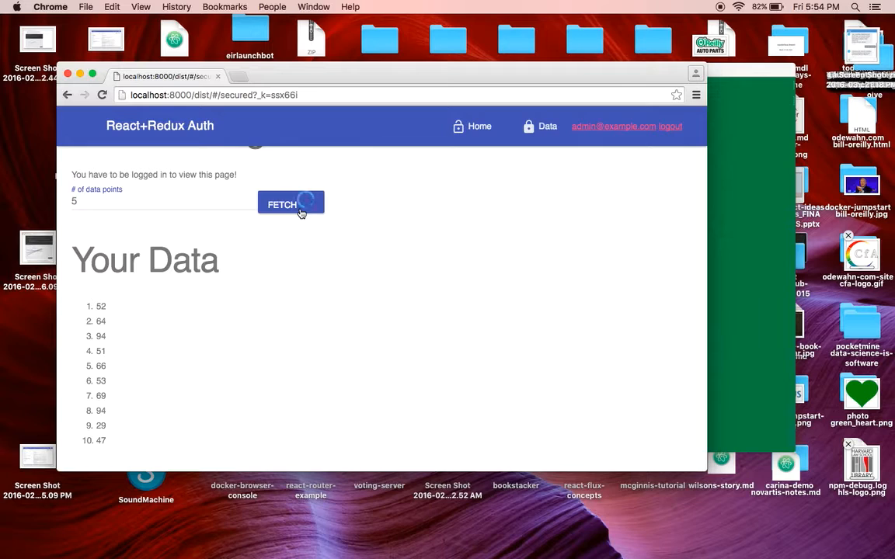
pyautogui.click(282, 205)
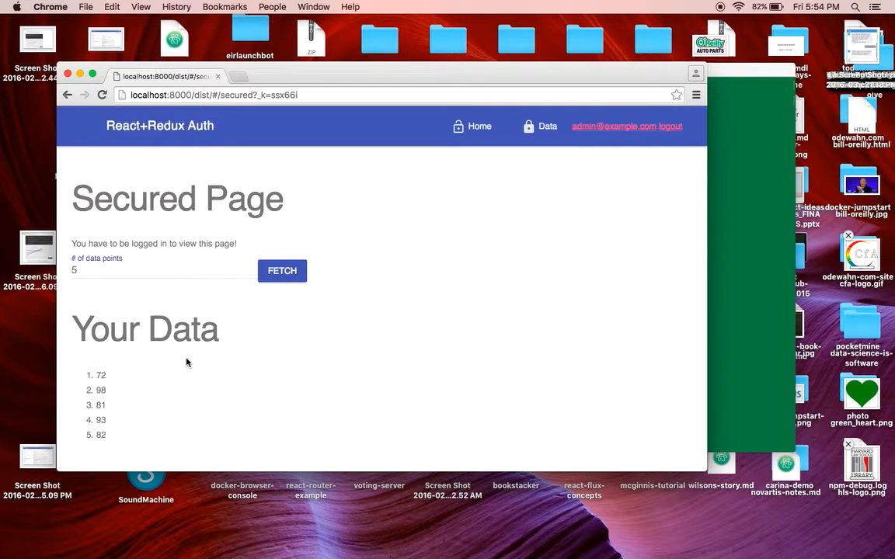
pyautogui.moveTo(734, 235)
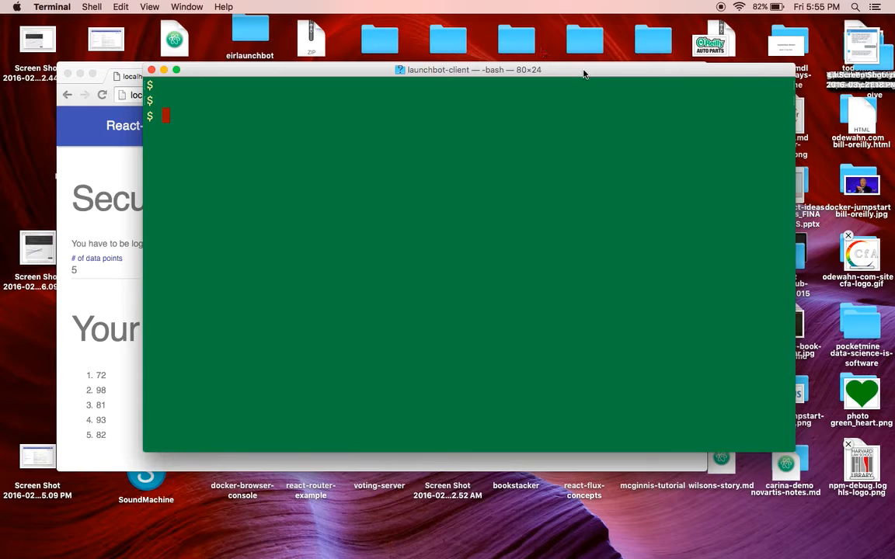
# - Curl localhost:3000/data?n=15 without, then with, the x-authentication token, and log out
pyautogui.write('curl localhost:3000/data?n=15')
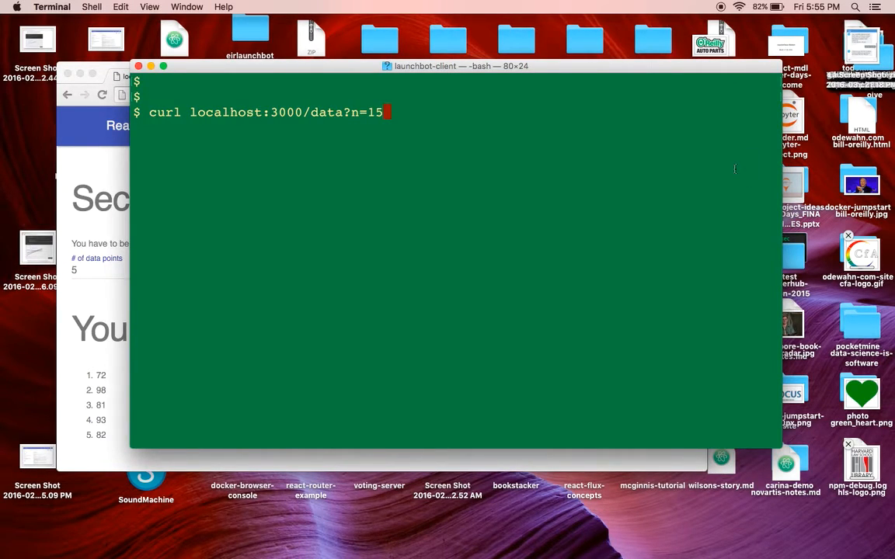
pyautogui.press('Return')
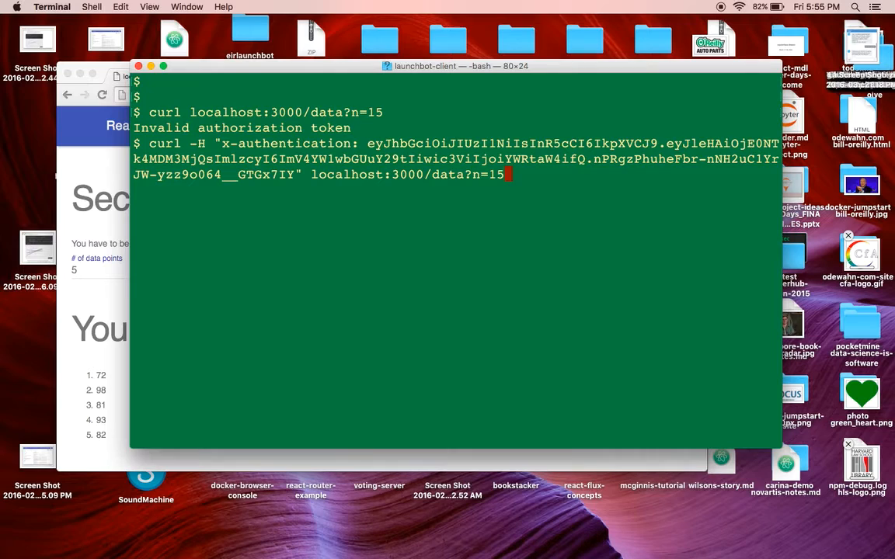
pyautogui.moveTo(322, 63)
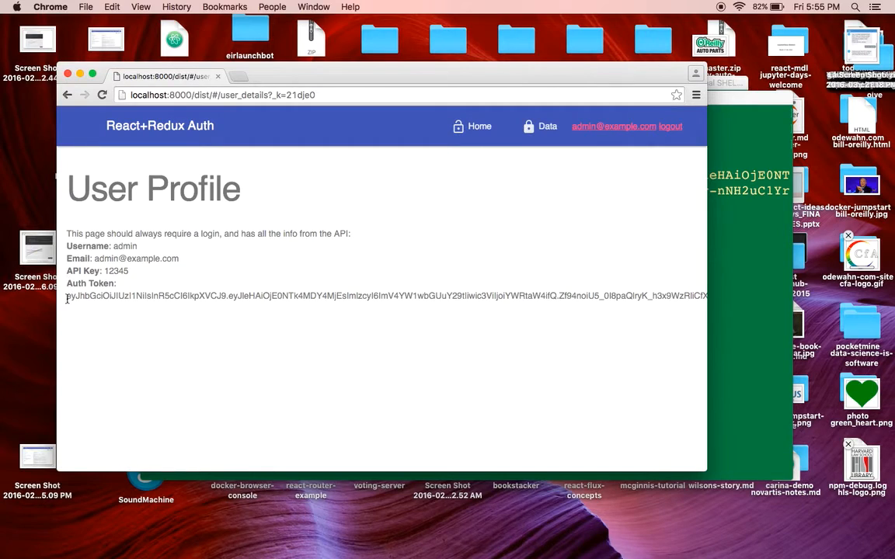
pyautogui.moveTo(67, 295); pyautogui.dragTo(707, 296)
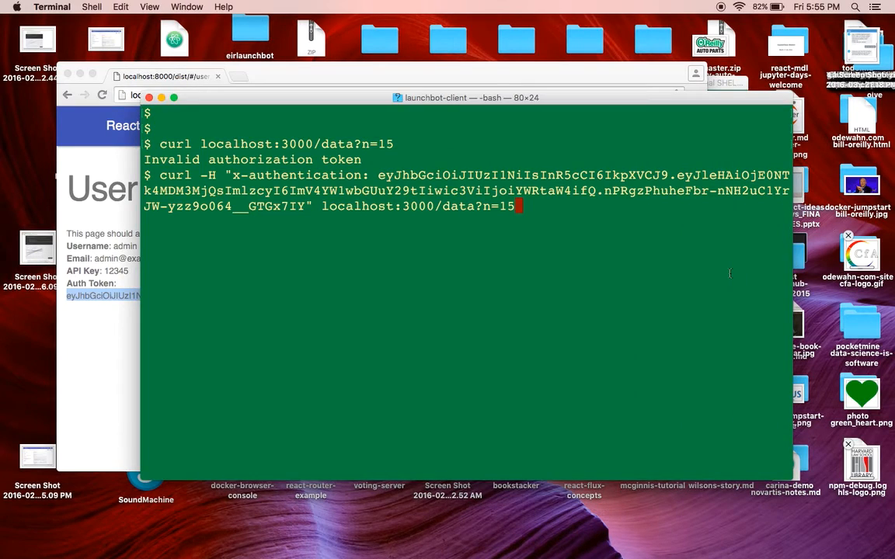
pyautogui.press('Return')
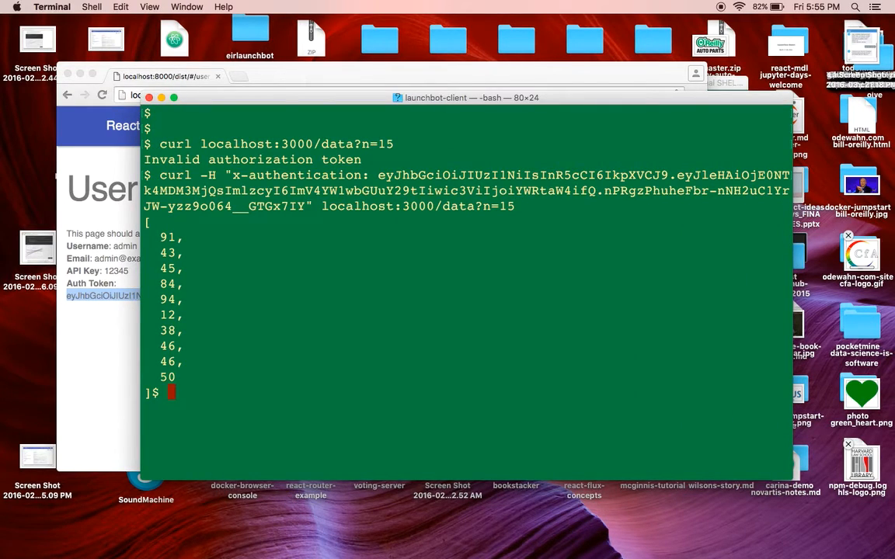
pyautogui.moveTo(241, 350)
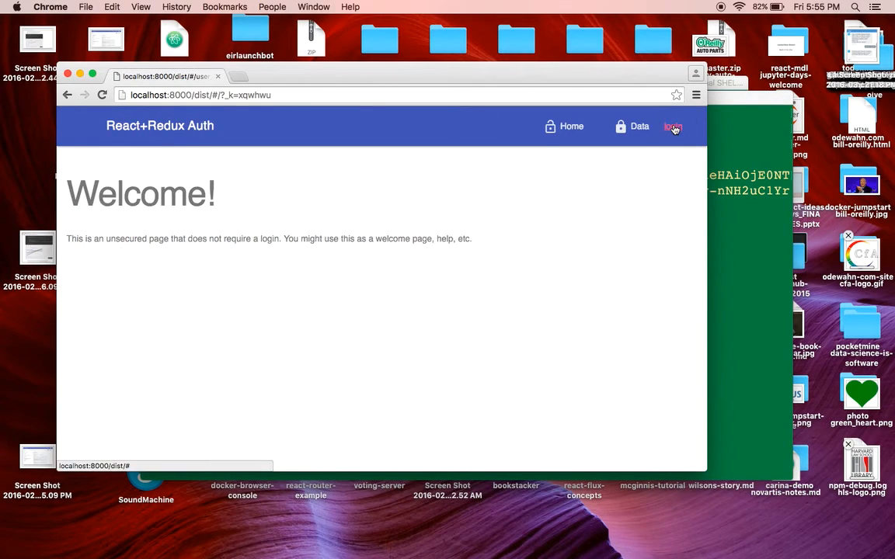
pyautogui.click(672, 126)
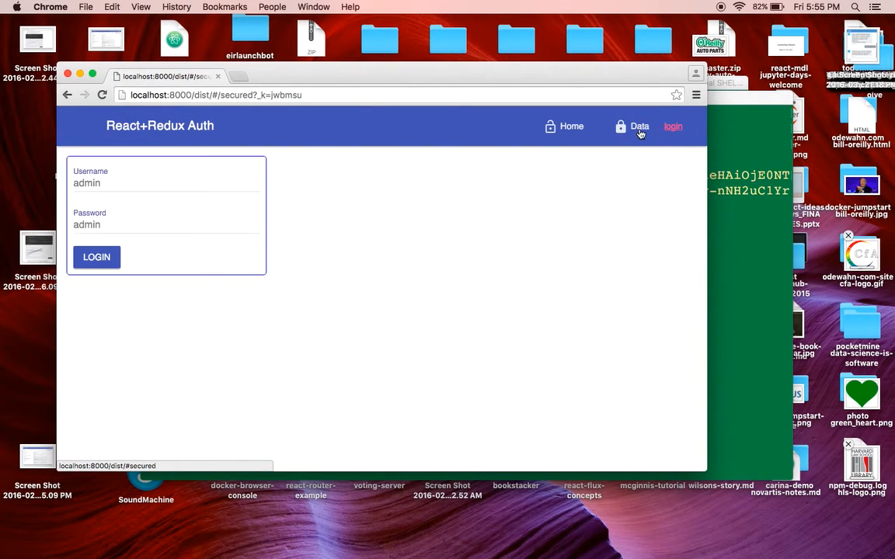